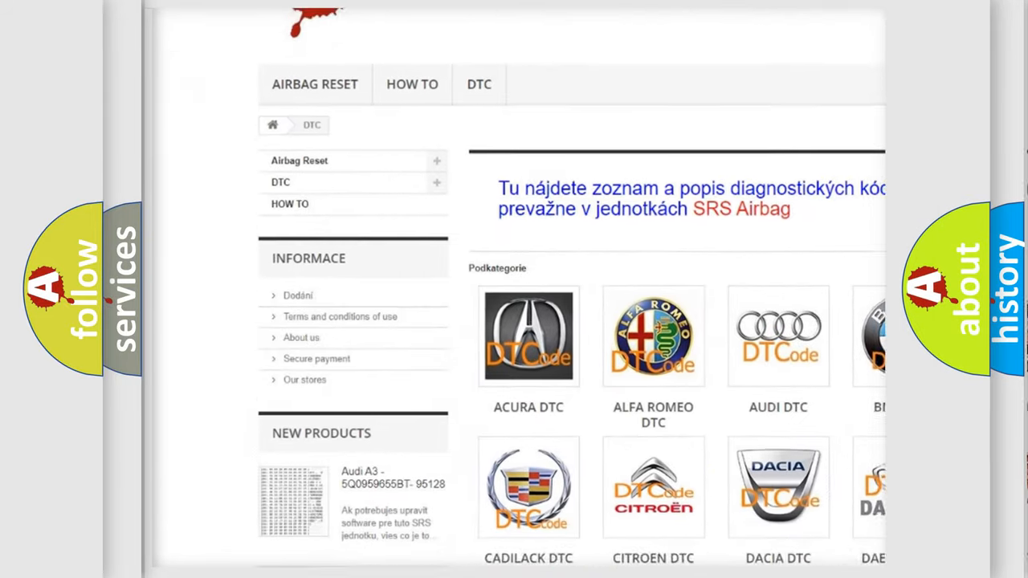
scroll(down, 3)
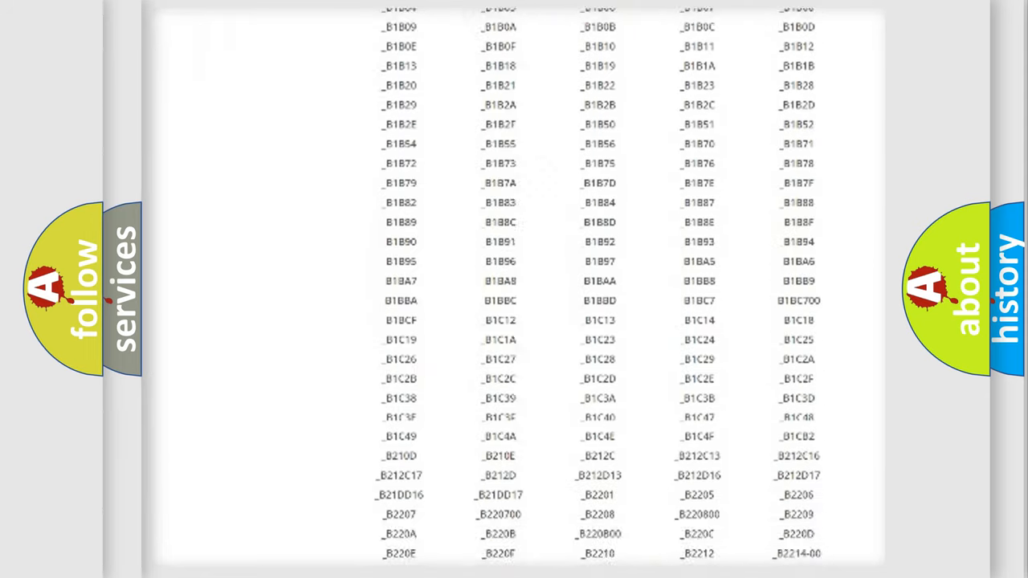
scroll(down, 3)
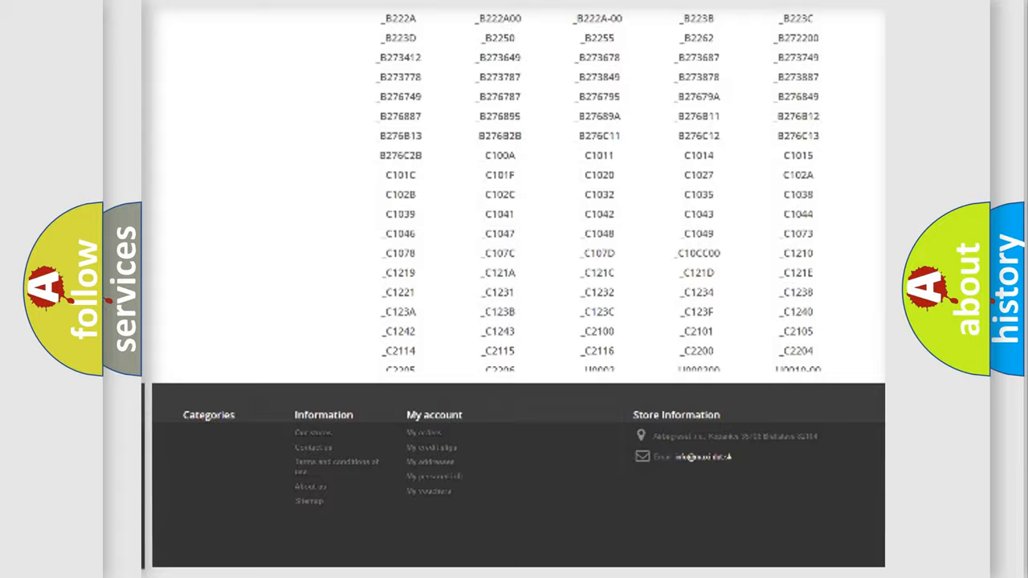